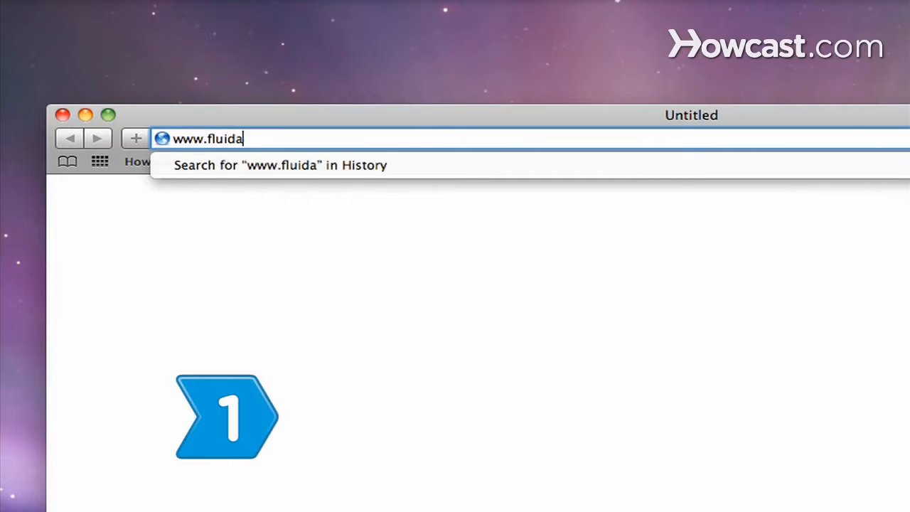
# Download Fluid from its website and launch it from the Applications folder.
pyautogui.press('Return')
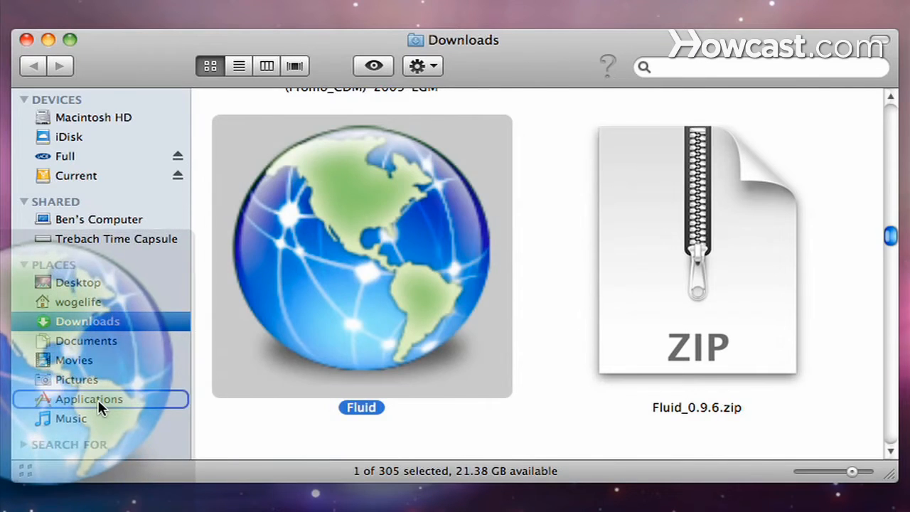
pyautogui.click(88, 398)
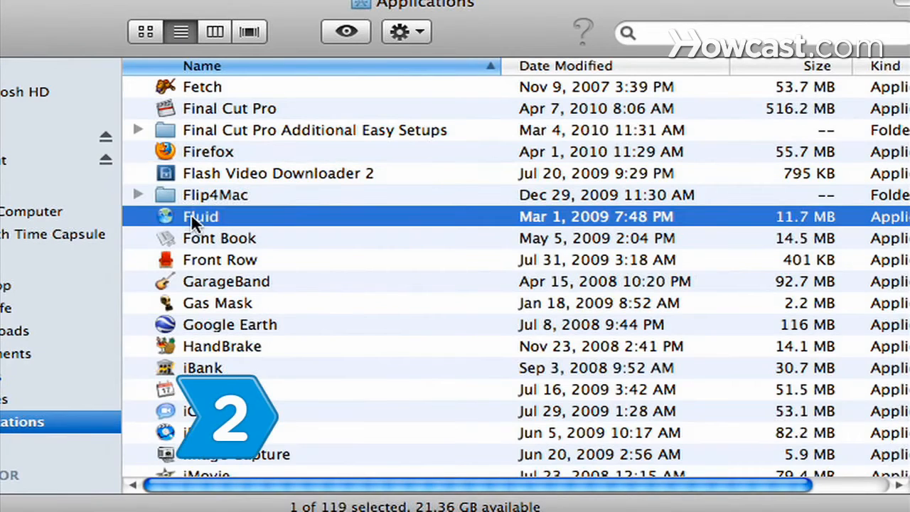
pyautogui.doubleClick(200, 216)
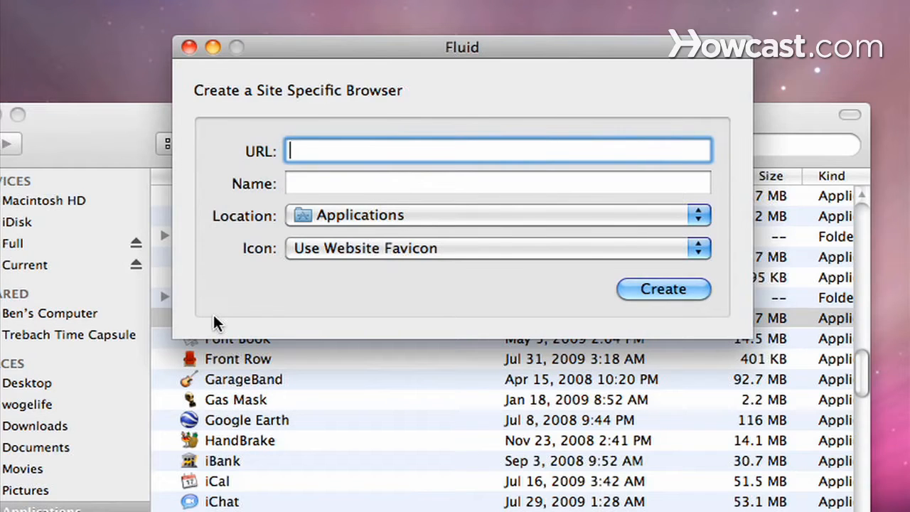
pyautogui.write('www.howcast.com')
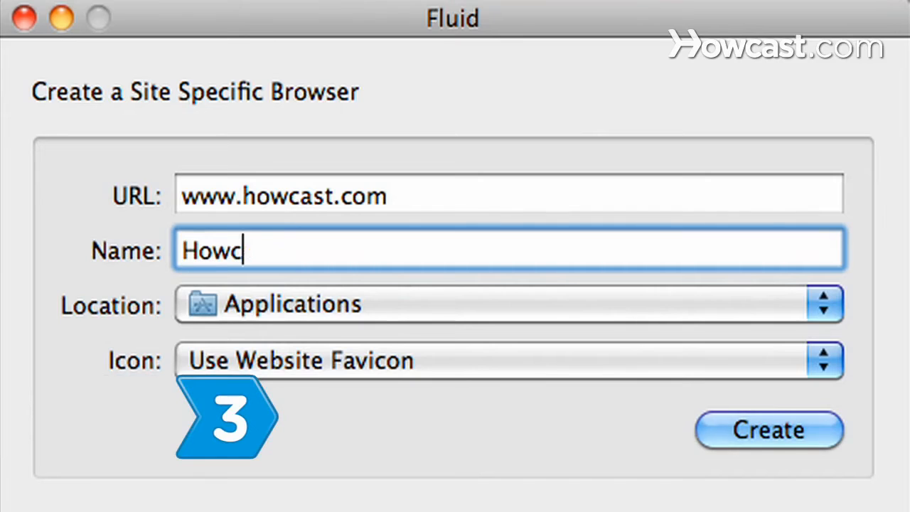
pyautogui.write('ast')
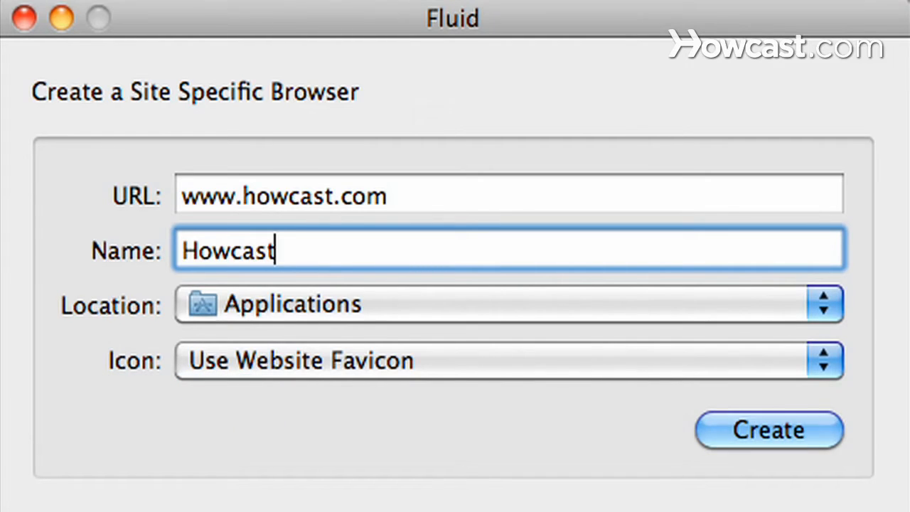
pyautogui.click(825, 303)
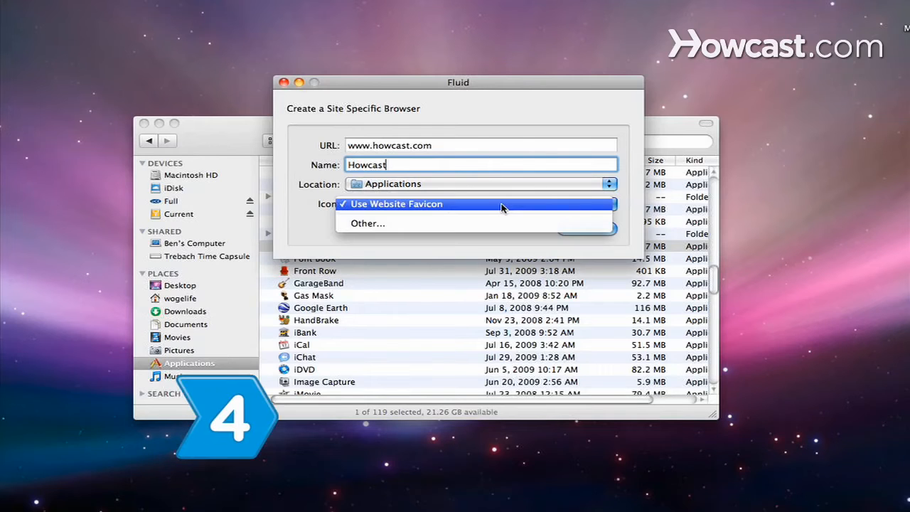
# Keep Use Website Favicon as the icon, create the Howcast app, and launch it.
pyautogui.click(395, 204)
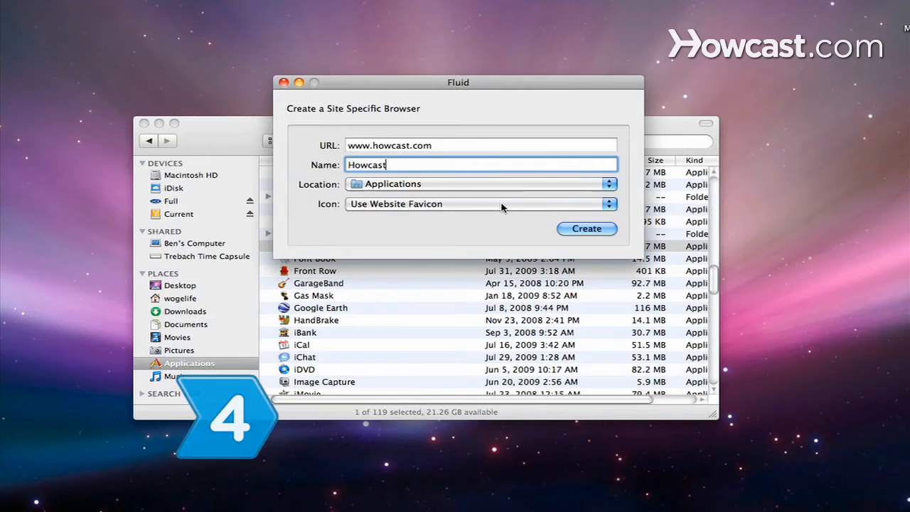
pyautogui.click(586, 228)
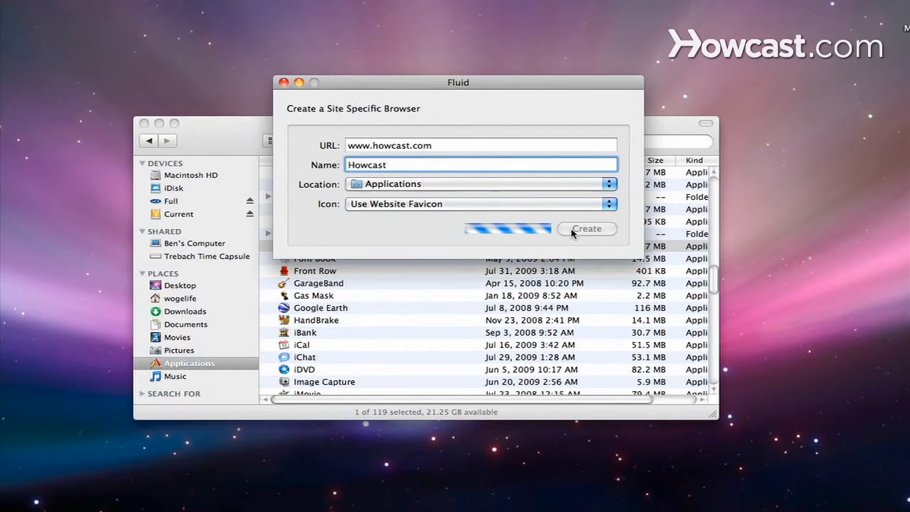
pyautogui.click(586, 228)
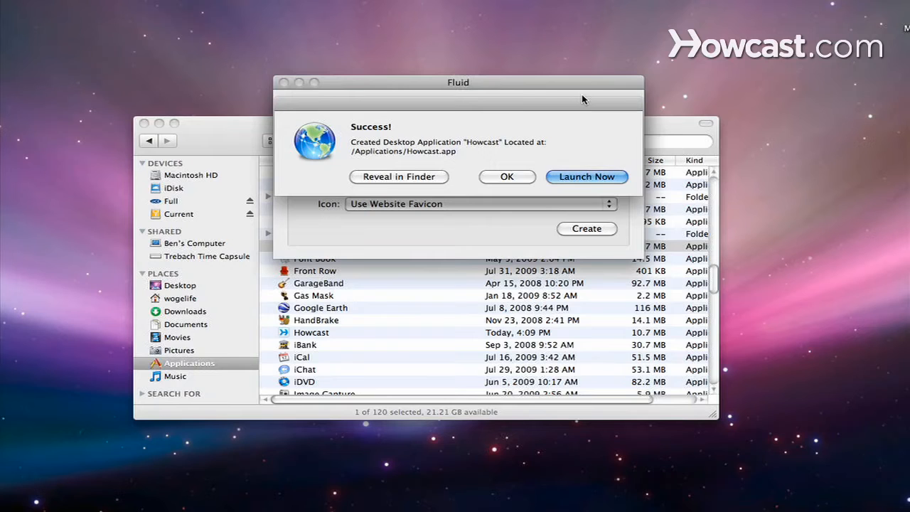
pyautogui.click(507, 176)
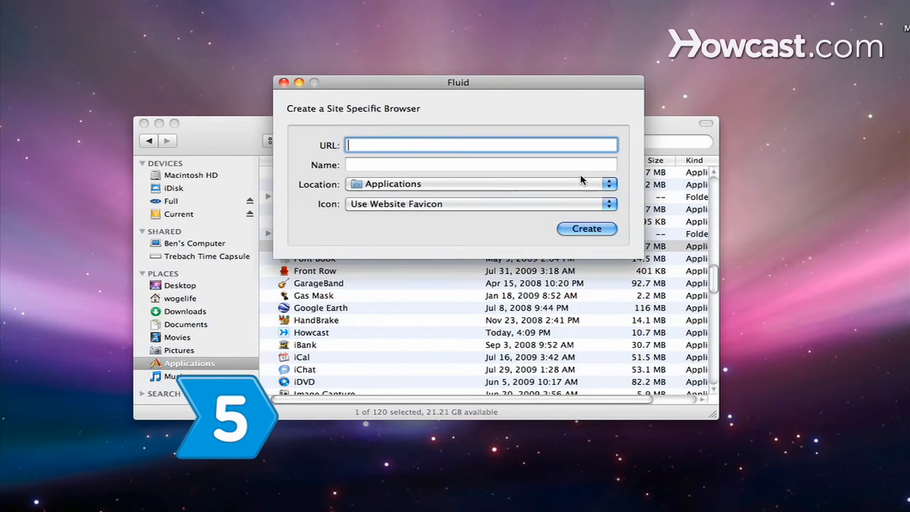
# Let howcast.com load in the Howcast app and bring up the userscripts menu.
pyautogui.click(585, 228)
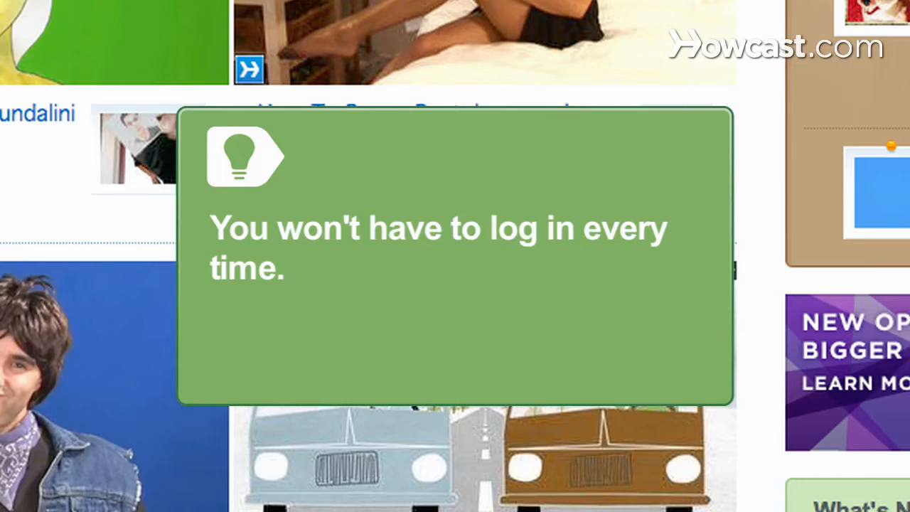
pyautogui.click(324, 7)
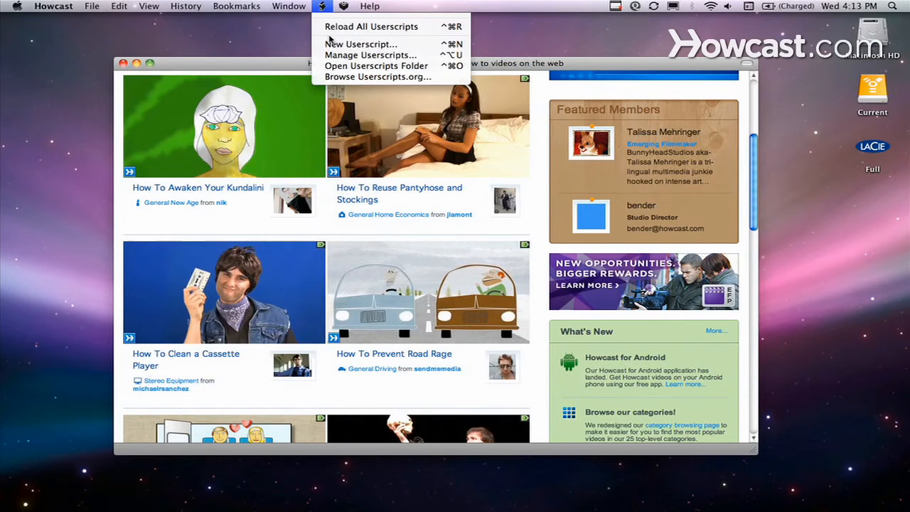
# Choose Browse Userscripts.org... and scroll through the popular scripts list.
pyautogui.click(378, 77)
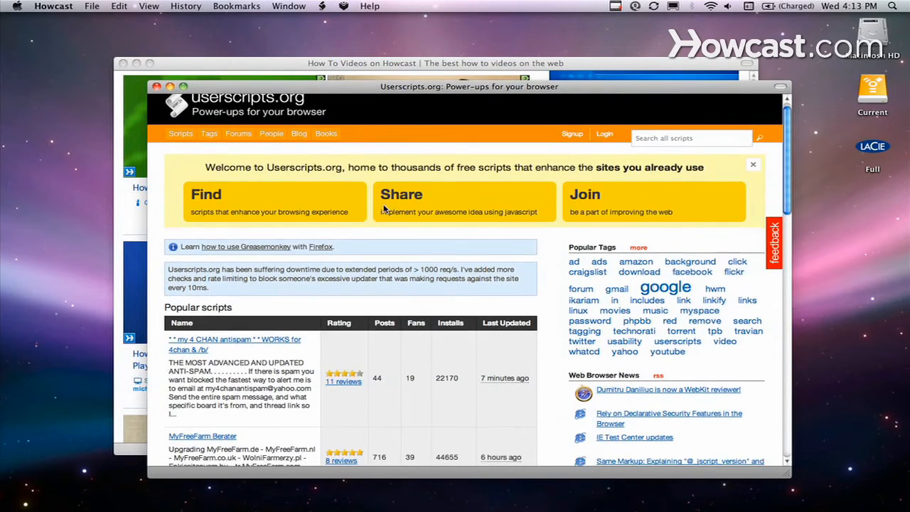
pyautogui.scroll(-3)
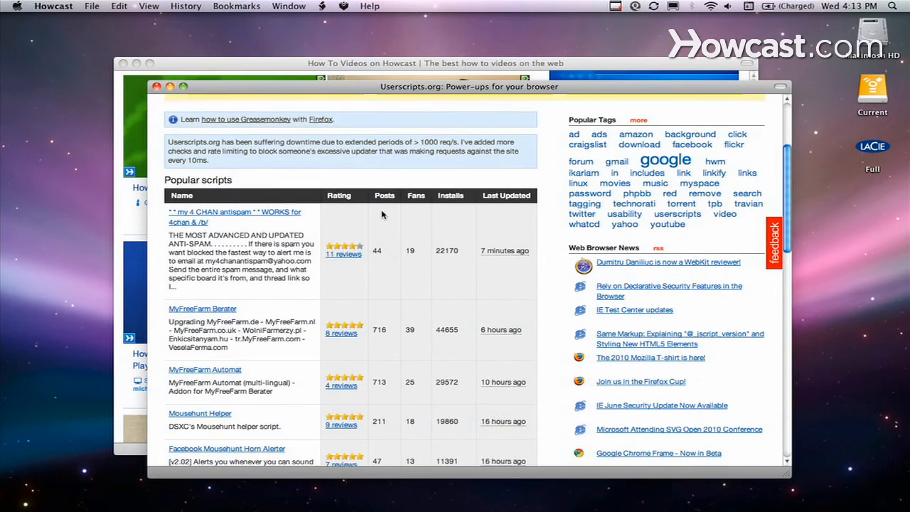